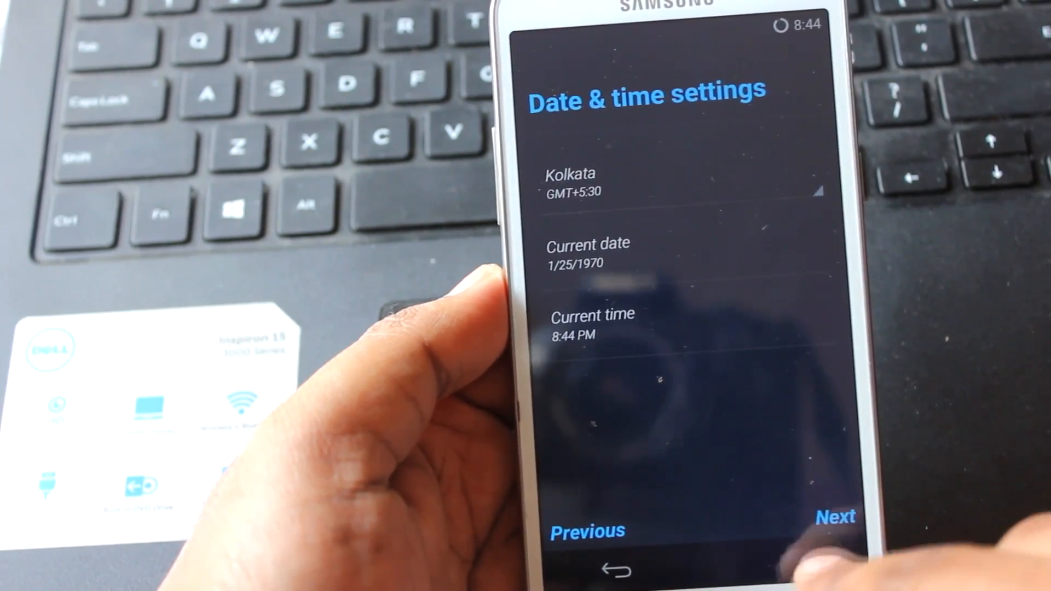
Step: Accept the Kolkata (GMT+5:30) date and time settings to finish setup
{"action": "left_click", "coordinate": [834, 516]}
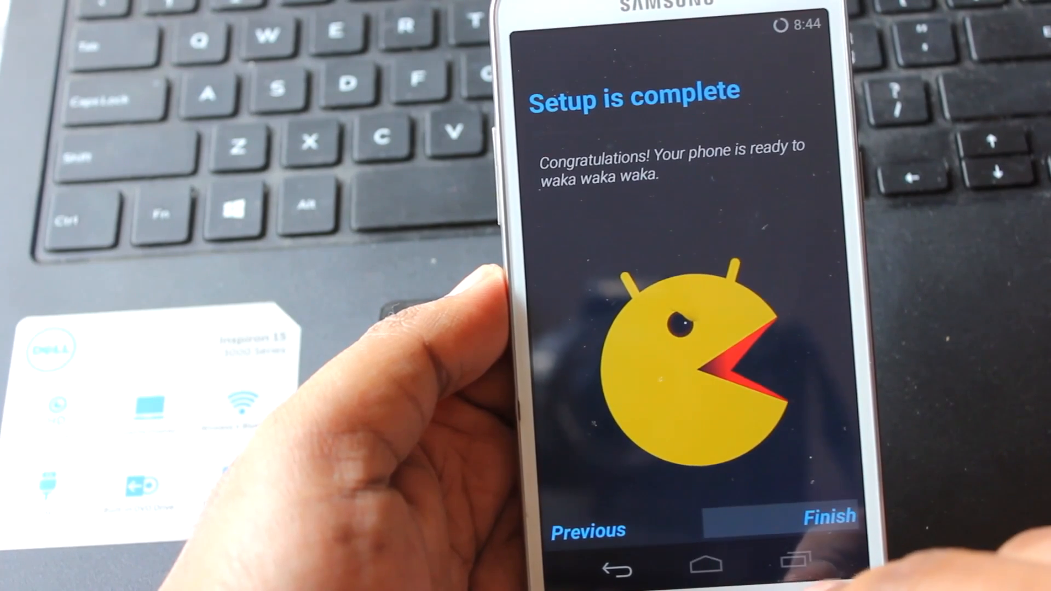